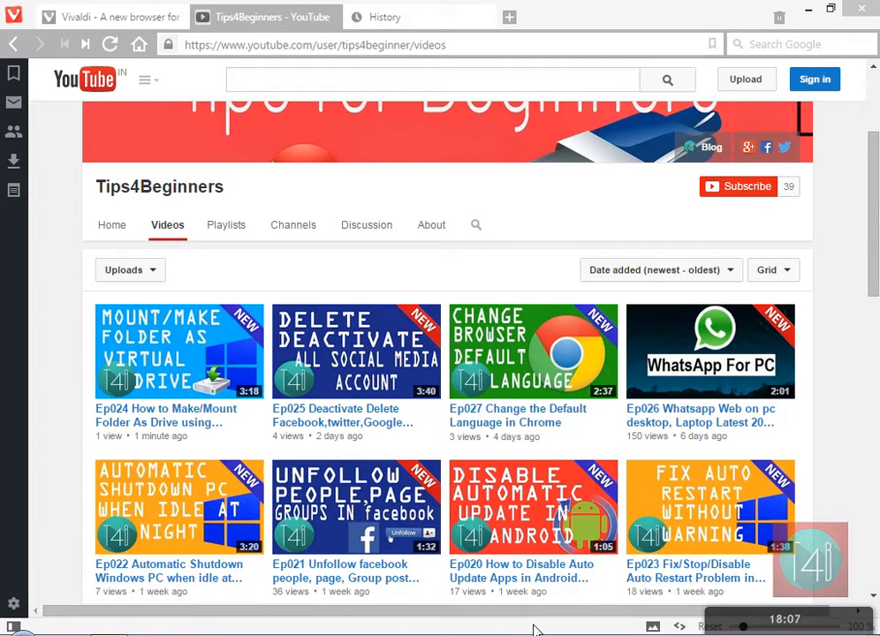
mouse_move(590, 633)
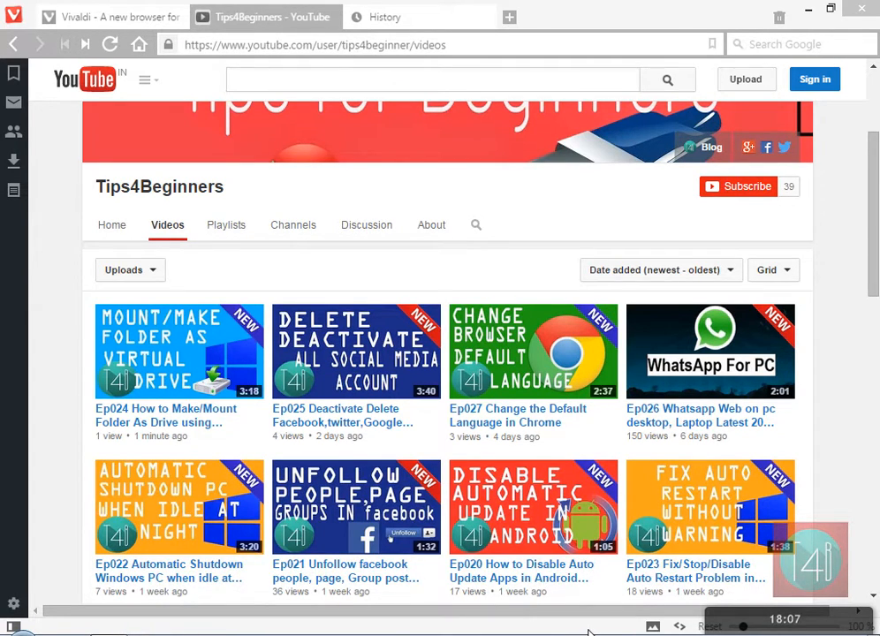
mouse_move(831, 368)
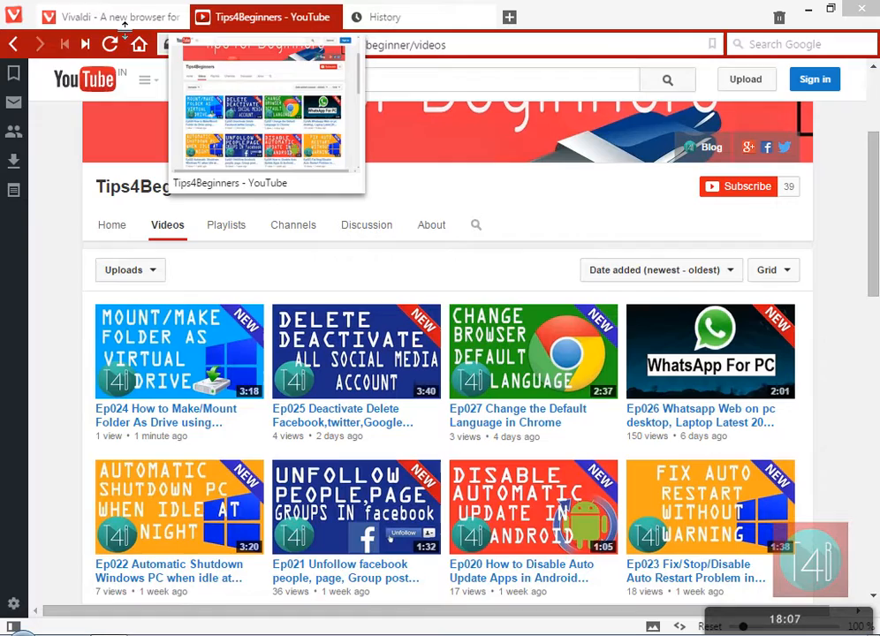
Step: Switch between the Vivaldi homepage and Tips4Beginners YouTube tabs to watch the tab bar recolour
left_click(109, 16)
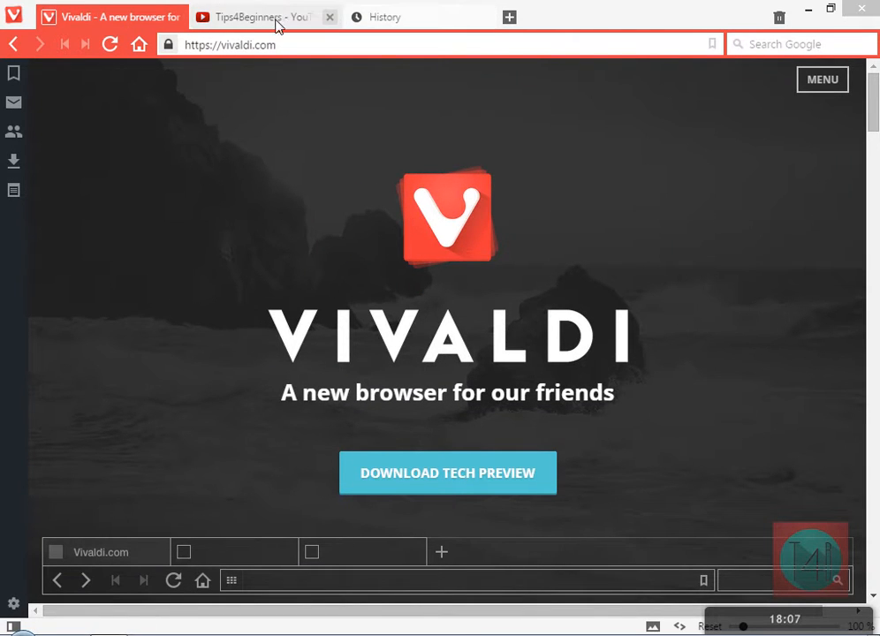
left_click(264, 16)
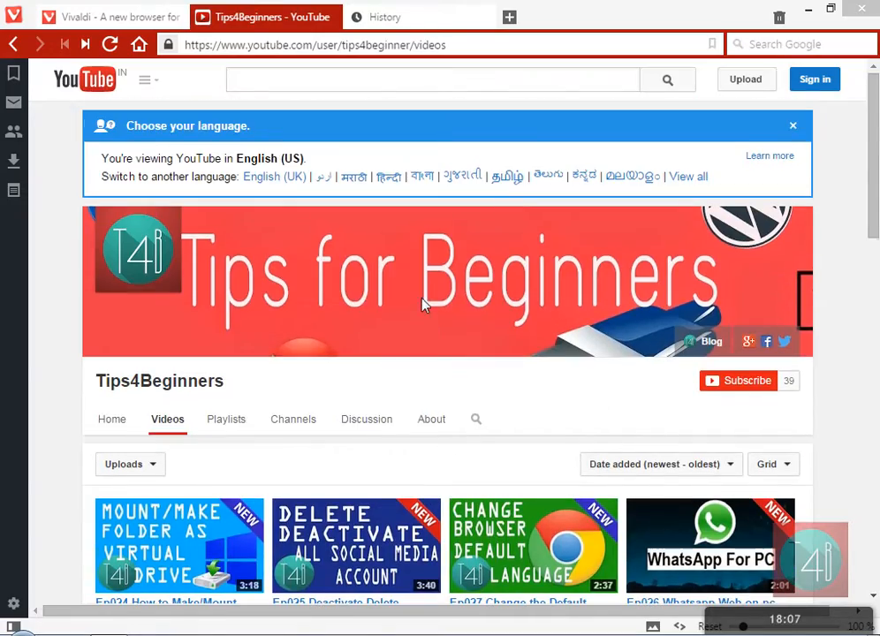
scroll("down", 3)
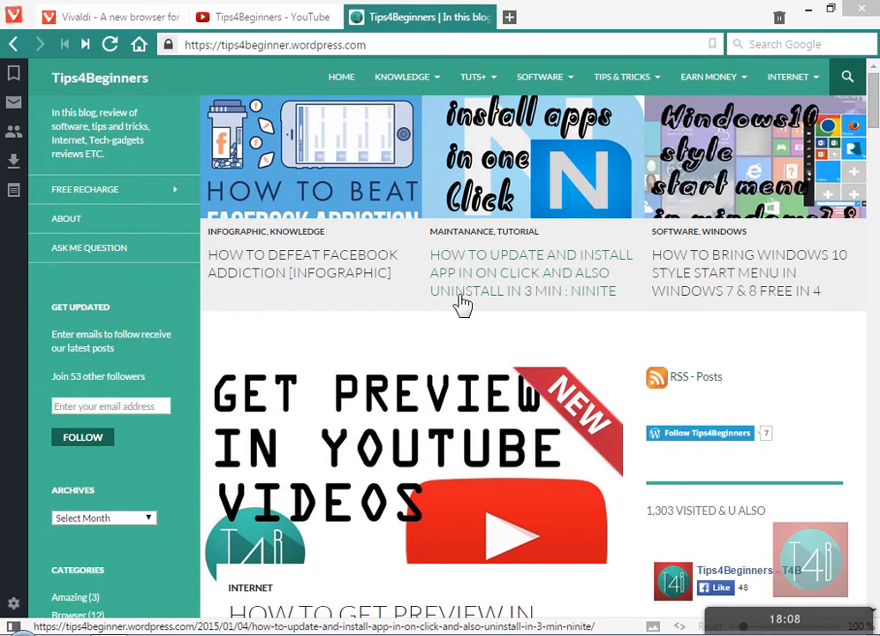
left_click(256, 16)
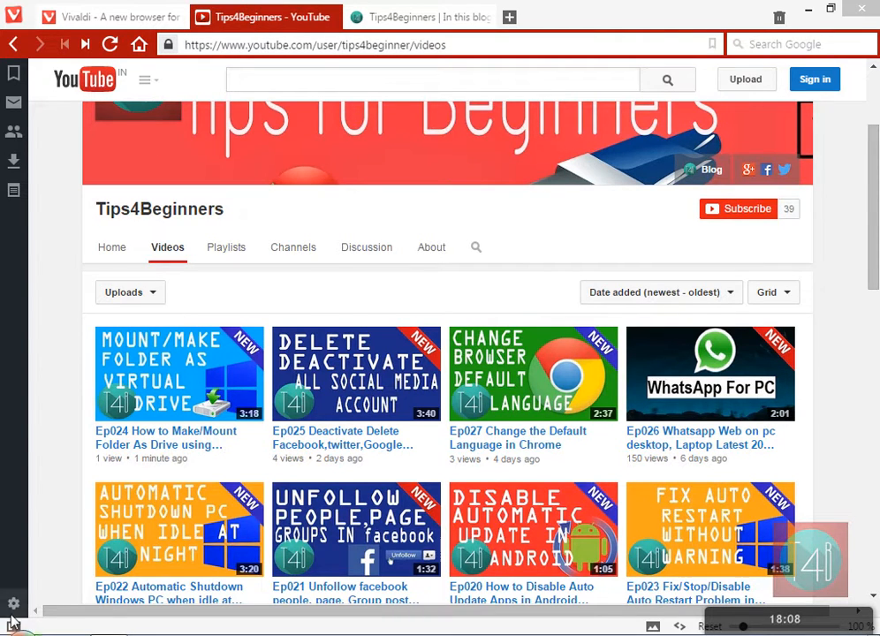
left_click(14, 605)
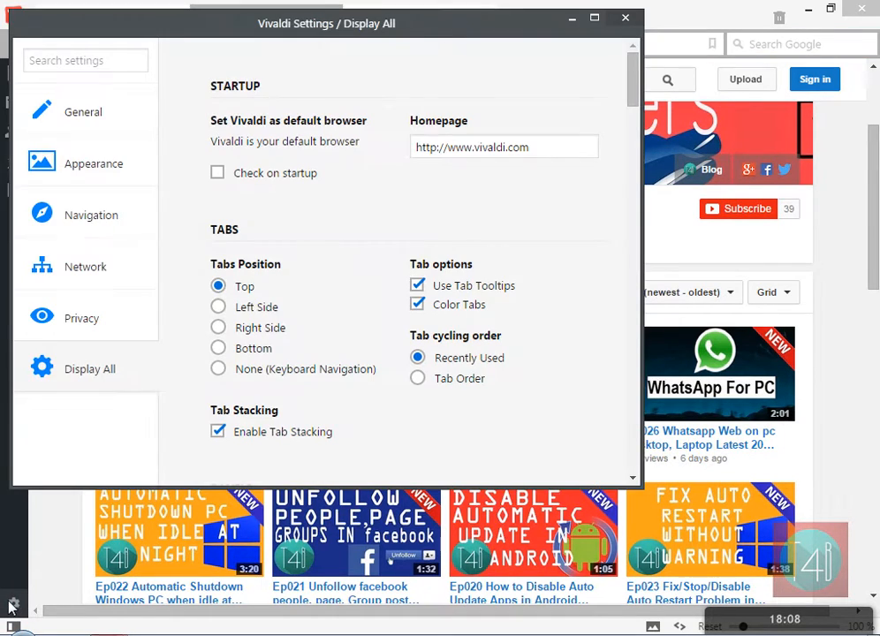
left_click(94, 162)
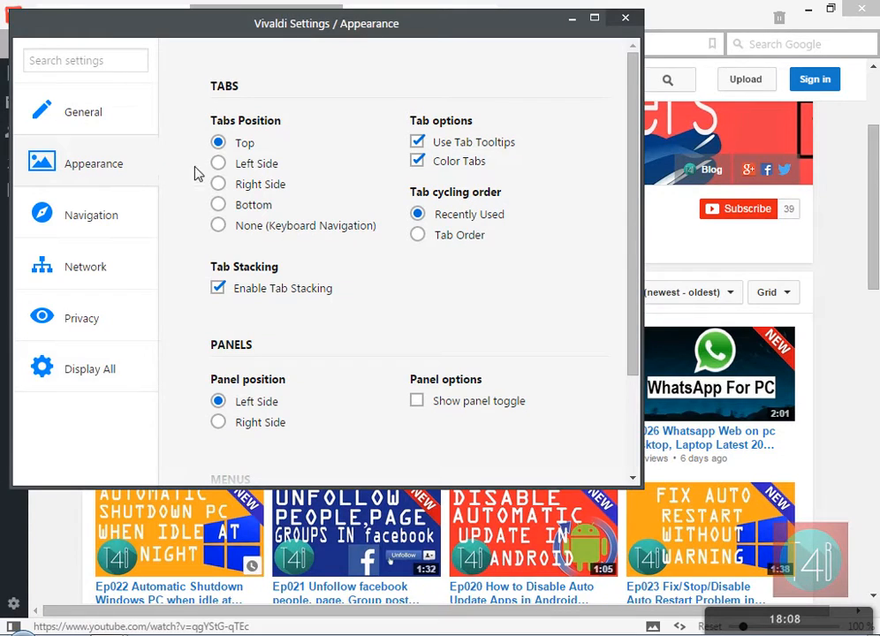
left_click(219, 162)
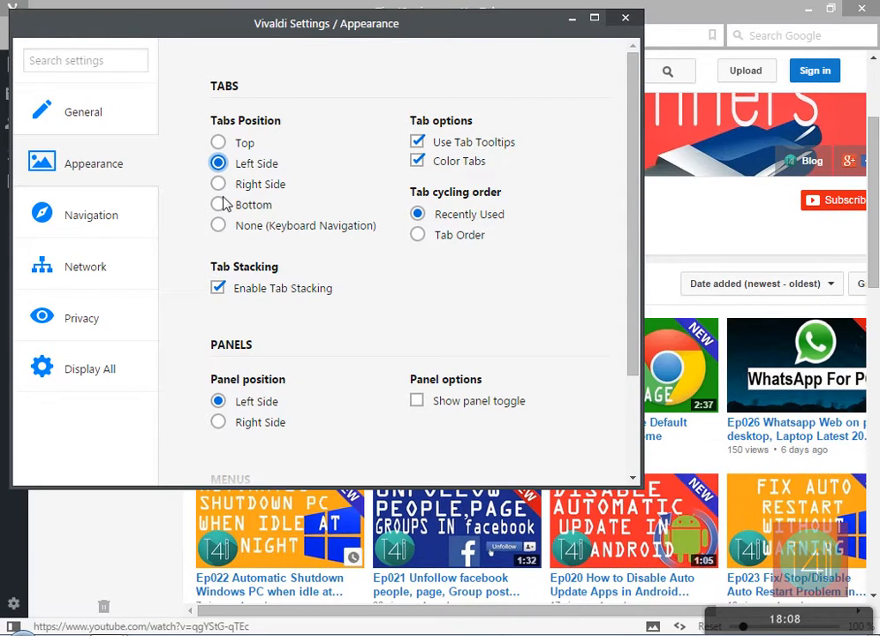
left_click(219, 184)
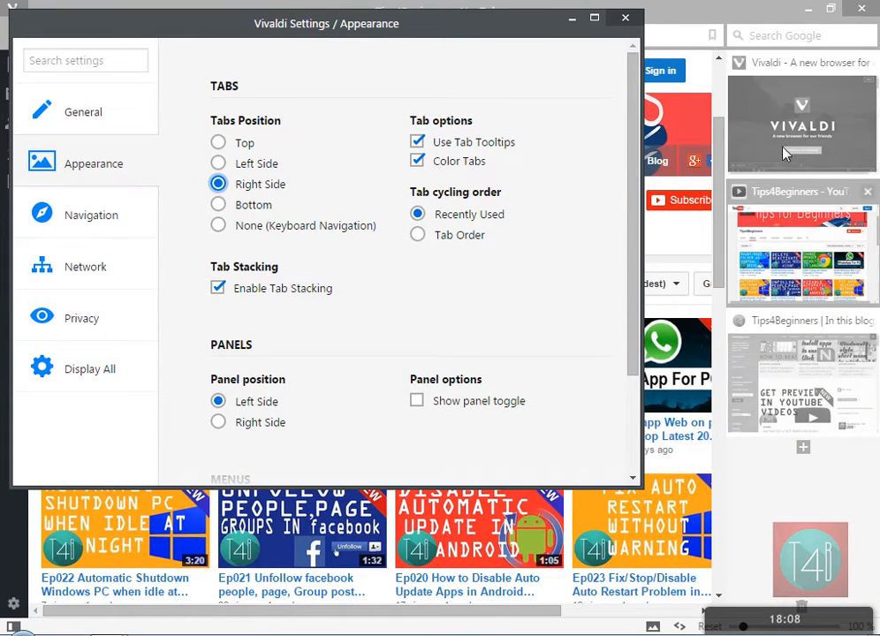
left_click(219, 205)
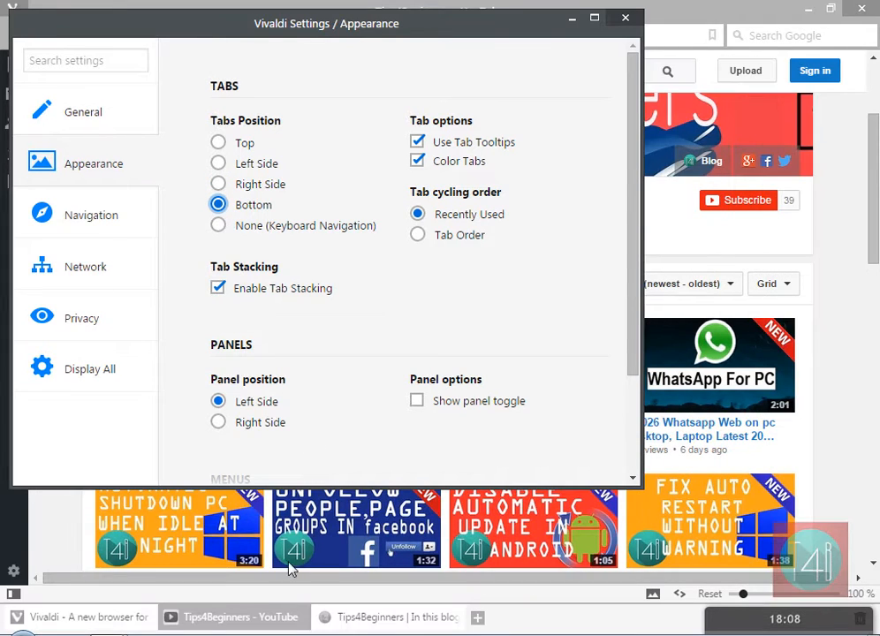
left_click(220, 226)
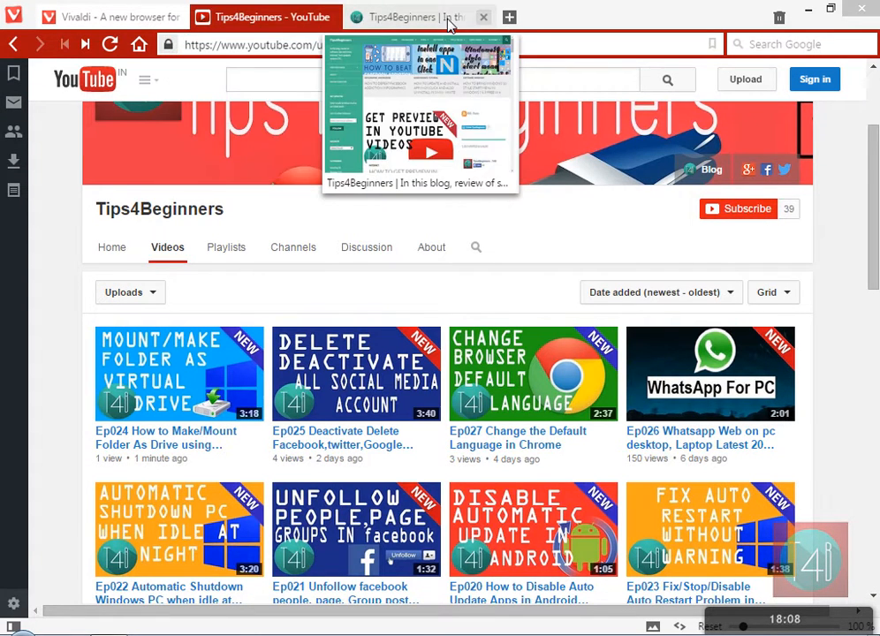
mouse_move(89, 18)
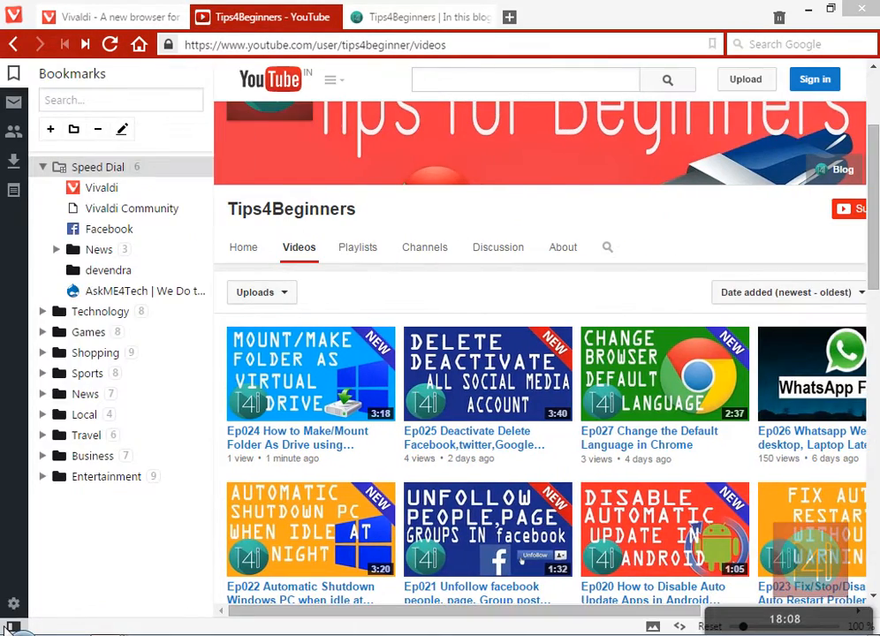
Step: Show the Bookmarks, Mail and Contacts side panels over the YouTube page, then close the panel
left_click(14, 75)
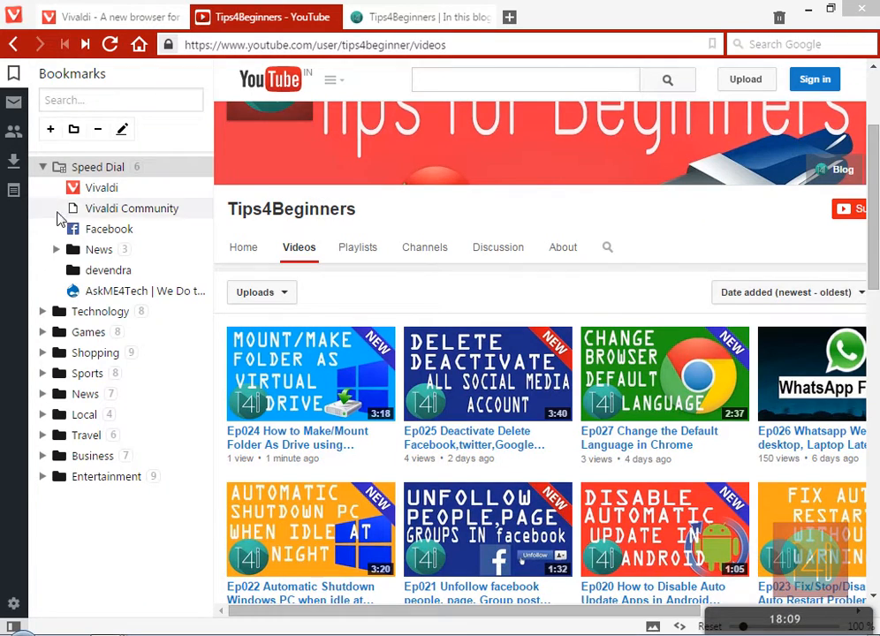
left_click(14, 102)
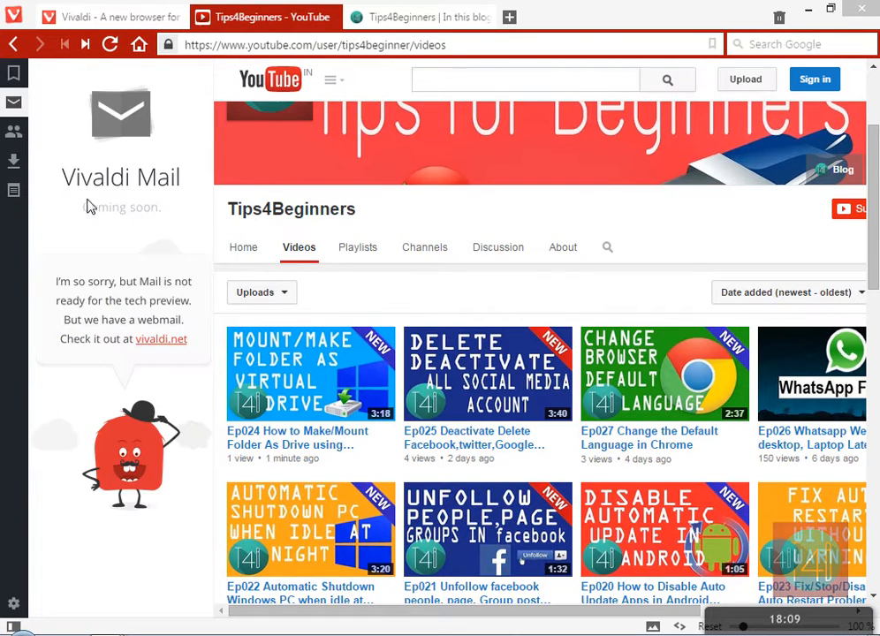
mouse_move(32, 176)
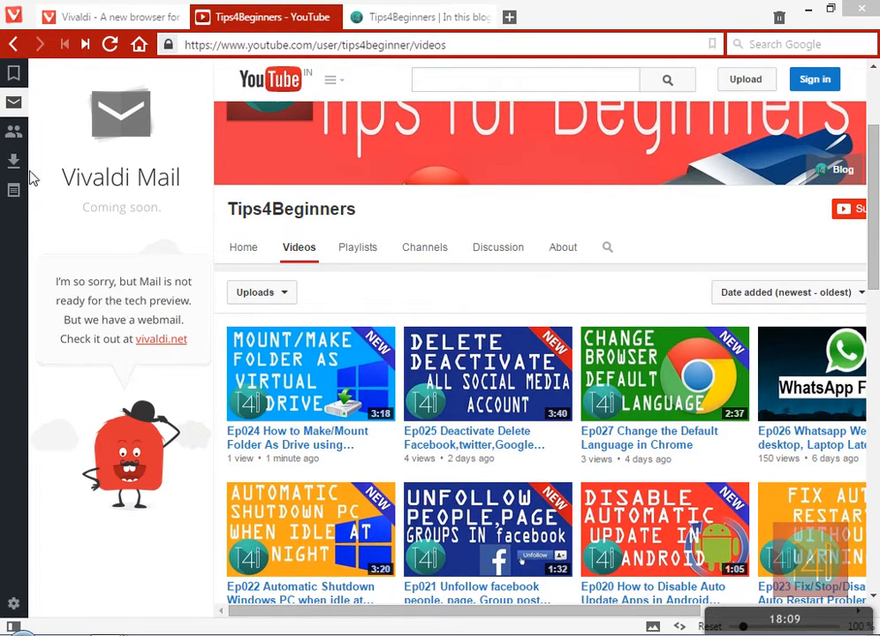
left_click(14, 131)
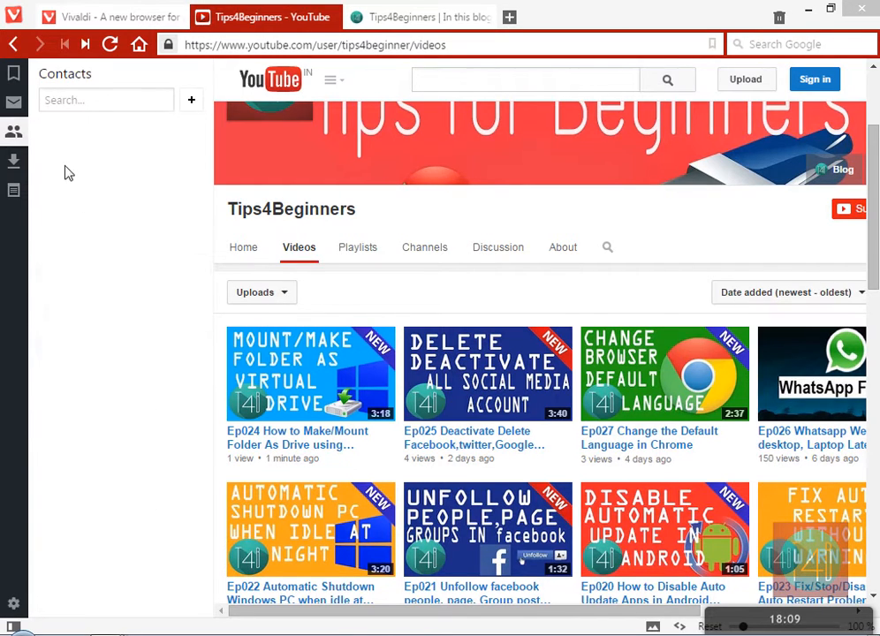
left_click(106, 99)
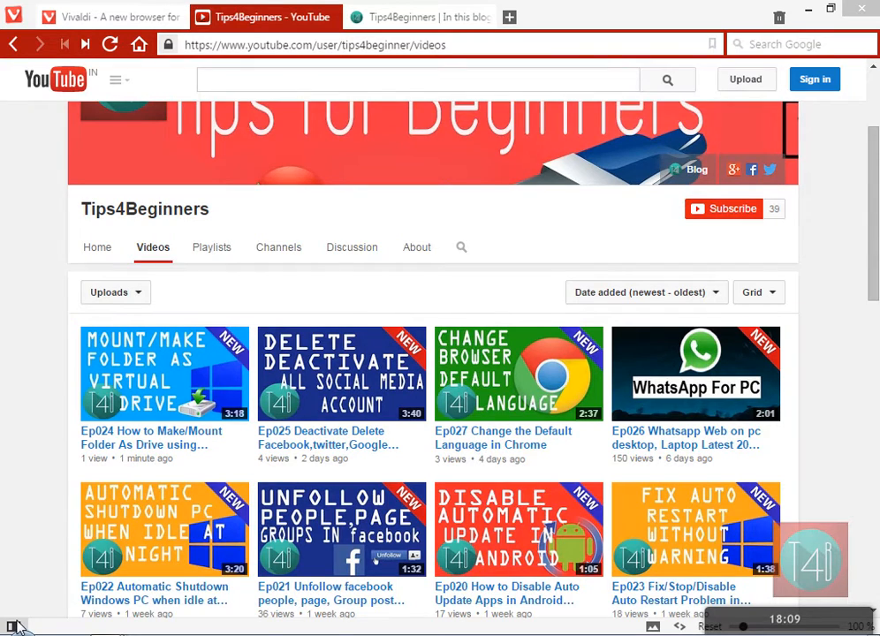
mouse_move(62, 581)
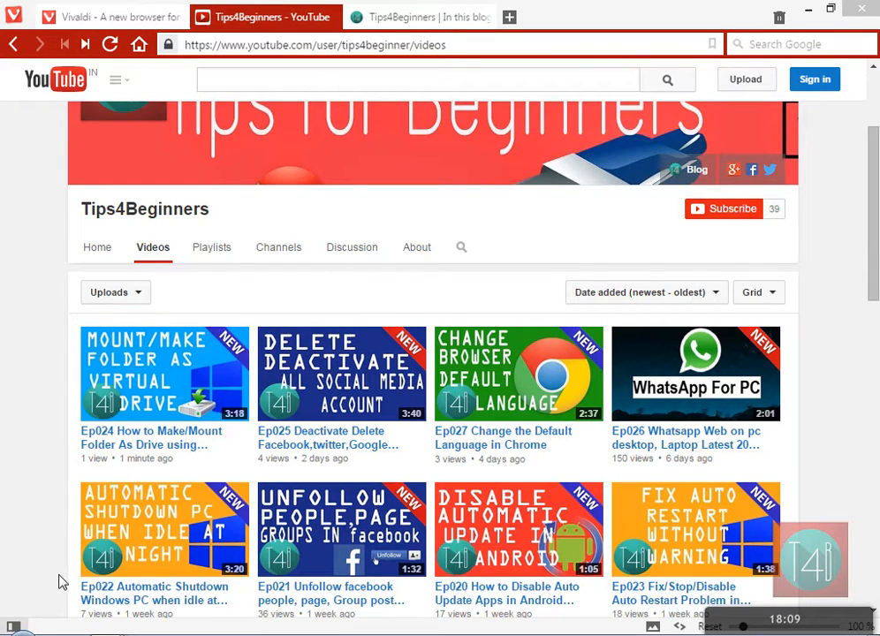
Step: Open two Speed Dial tabs and scroll to the add-entry tile below the News and devendra folders
left_click(265, 18)
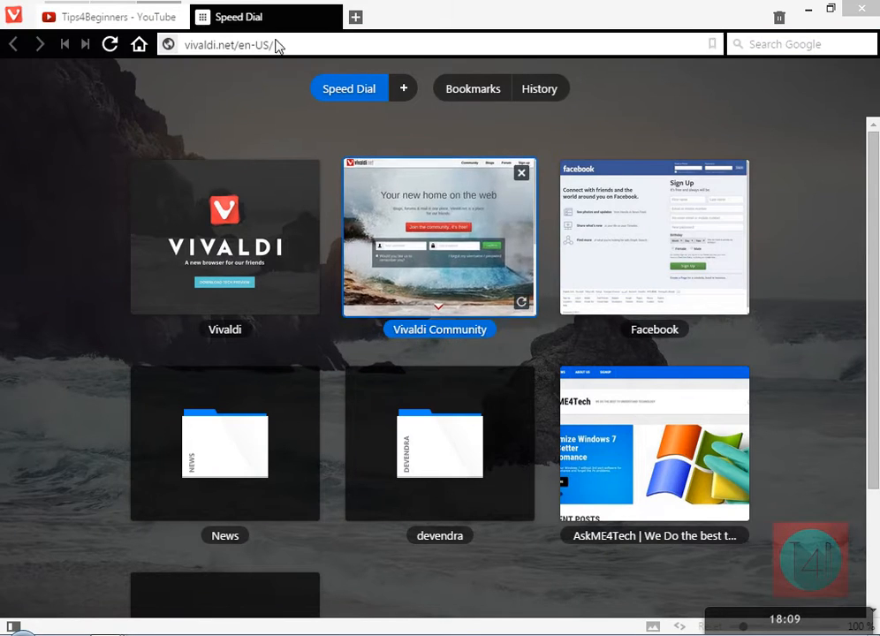
left_click(509, 16)
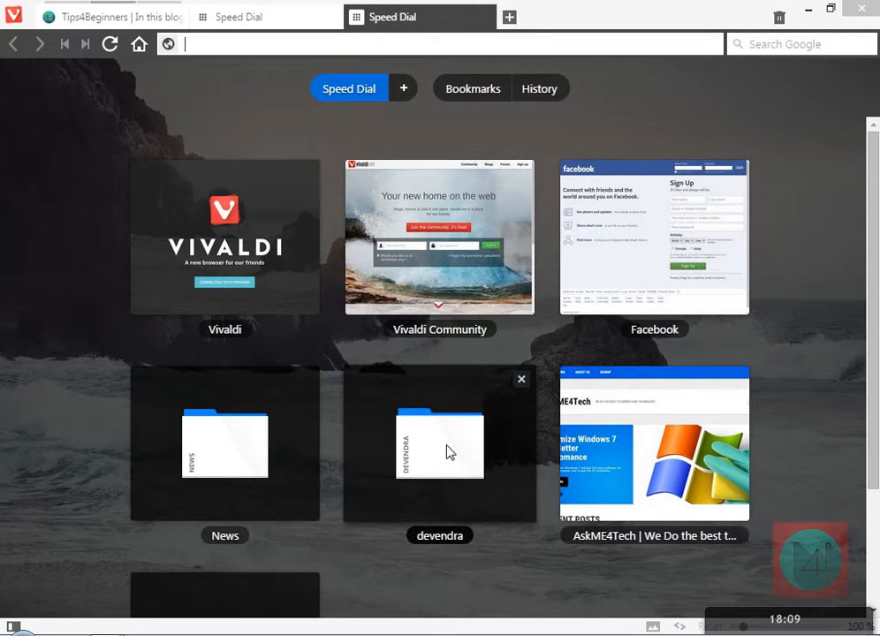
scroll("down", 3)
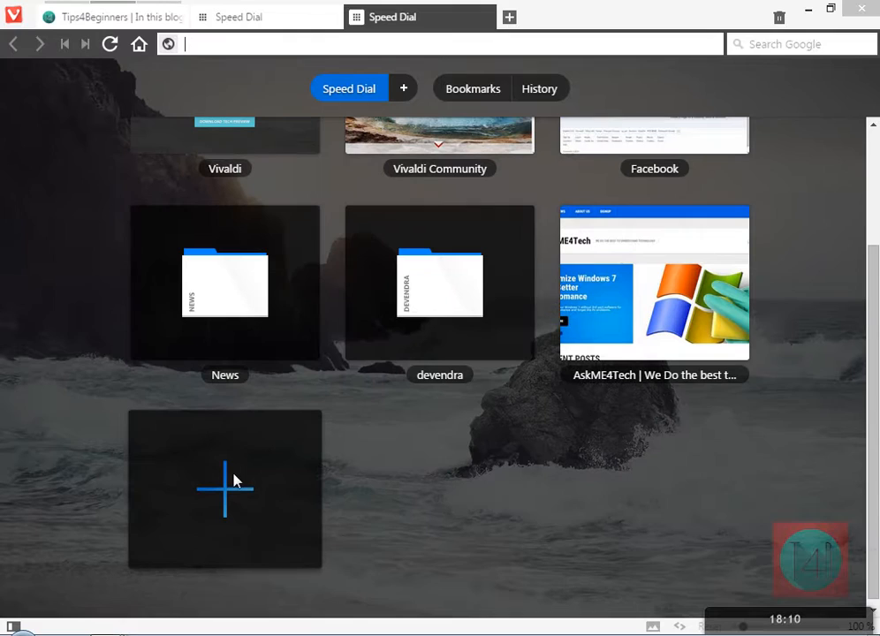
mouse_move(224, 498)
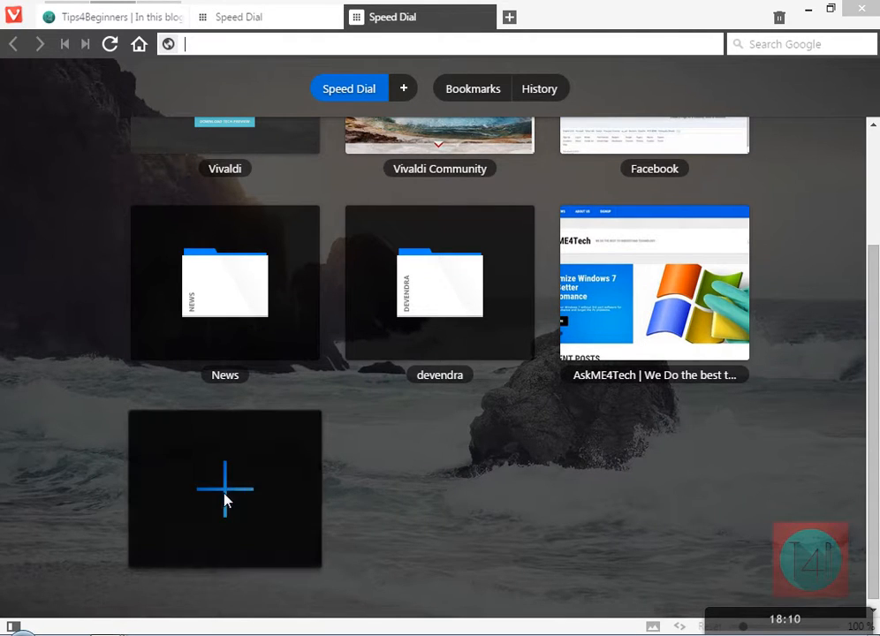
Step: Create a new Speed Dial folder and add google.com as a dial inside it
left_click(225, 487)
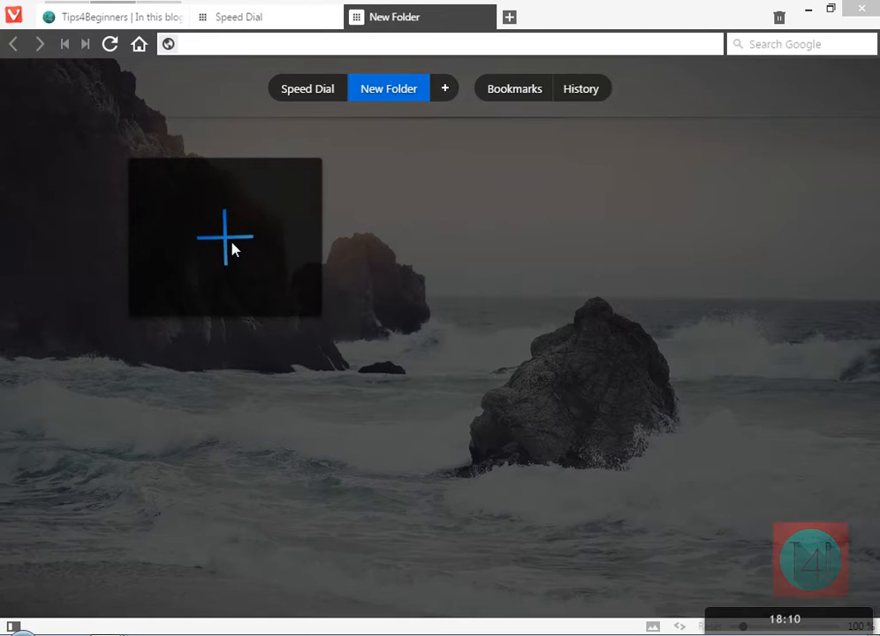
left_click(224, 238)
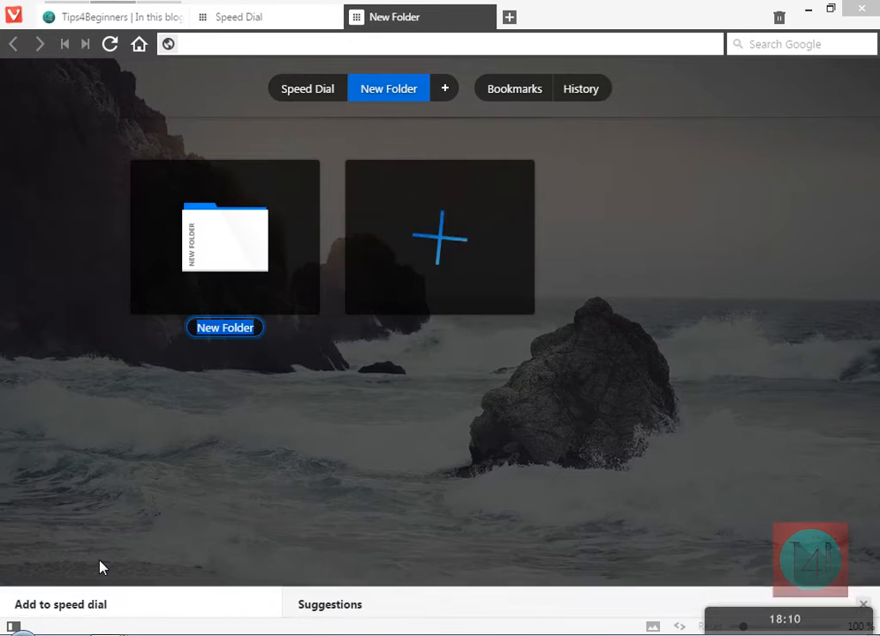
left_click(438, 237)
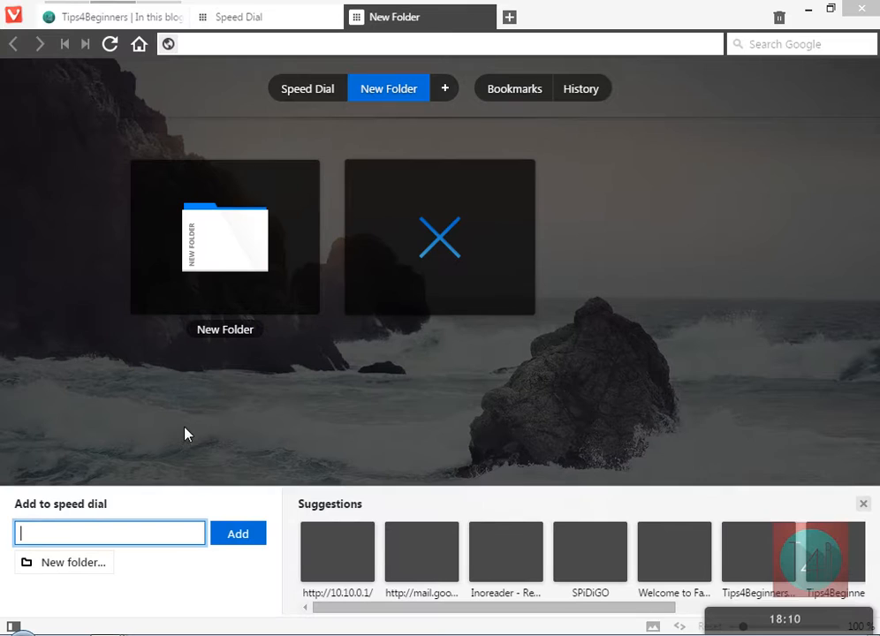
type("google.com")
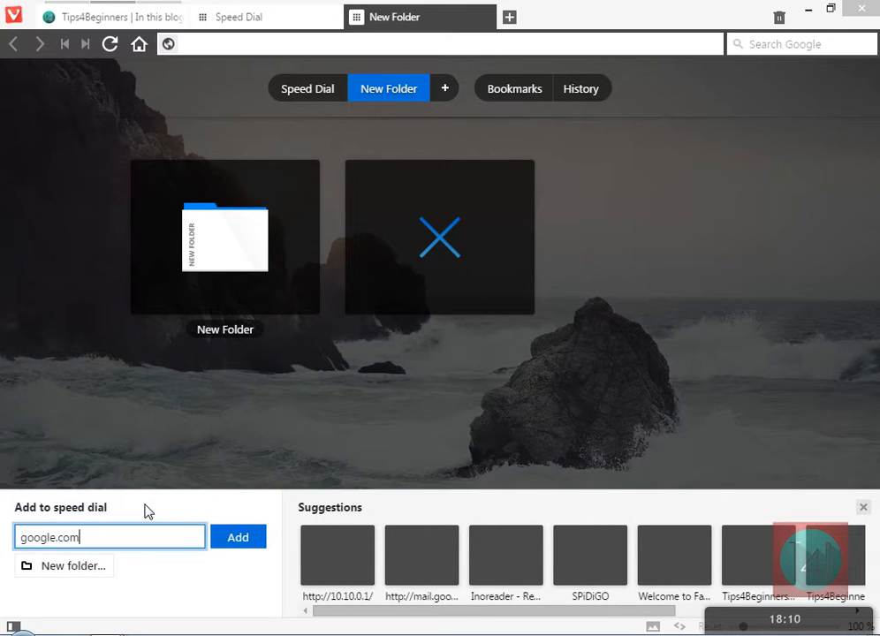
left_click(237, 537)
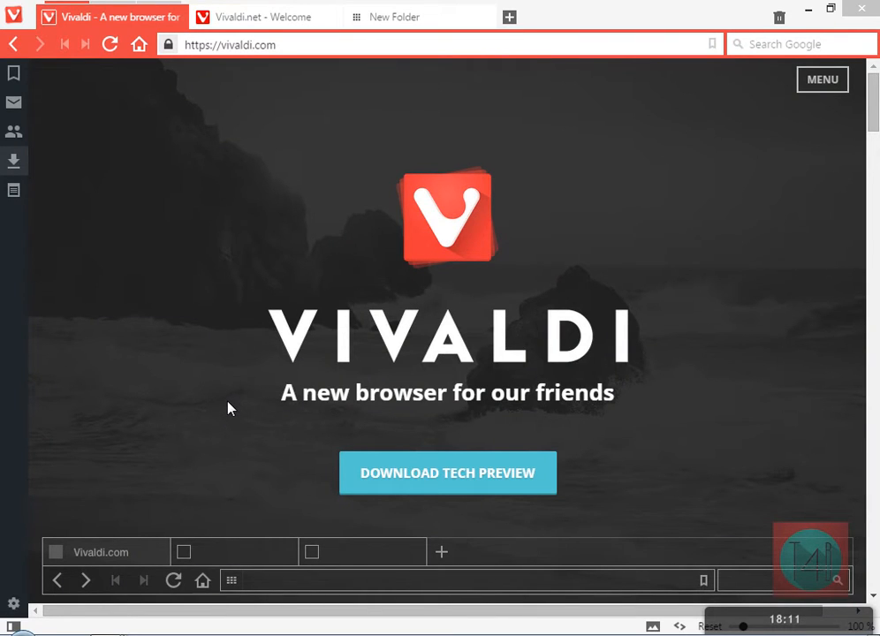
Step: Navigate vivaldi.com's menu to the Coming section and then the Team page of staff photos
left_click(15, 100)
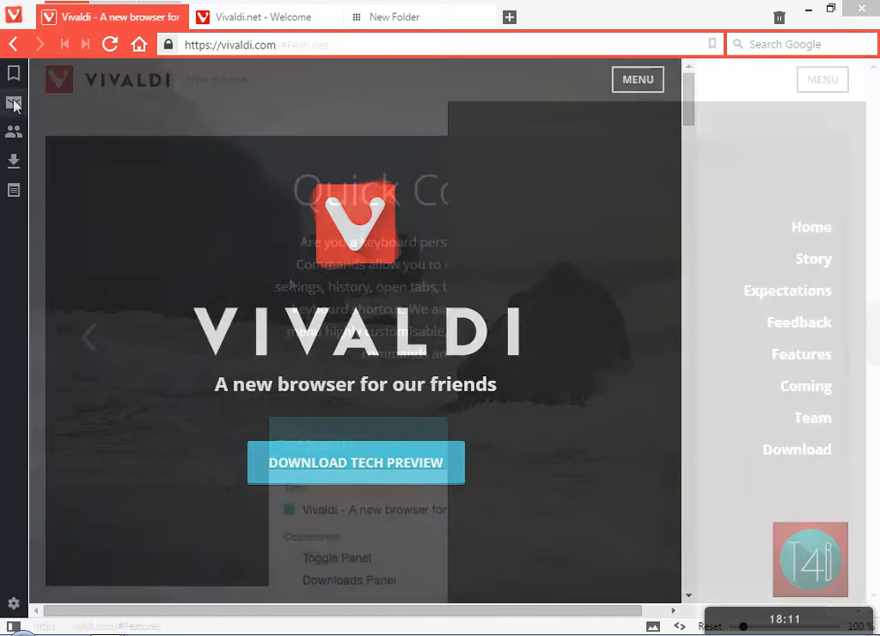
left_click(806, 385)
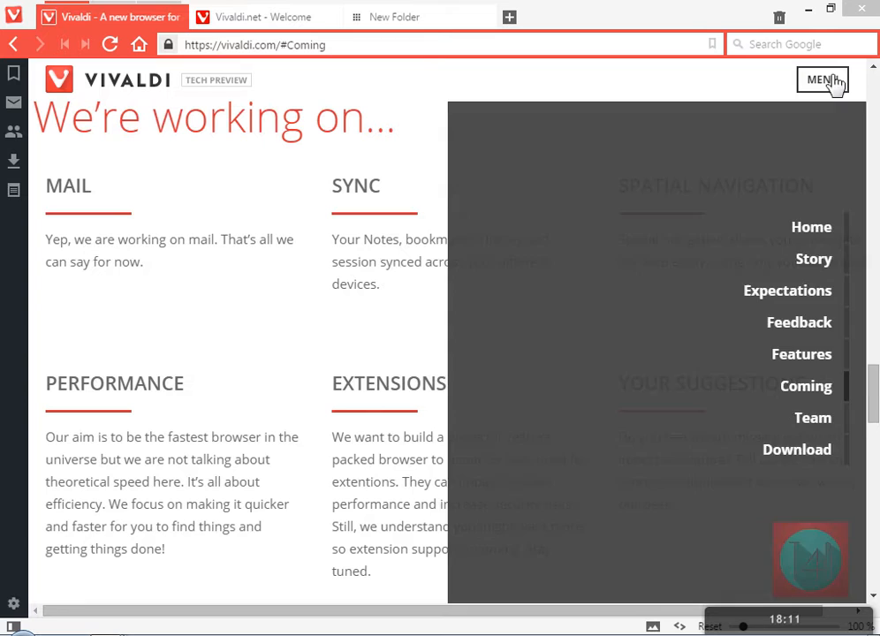
left_click(821, 79)
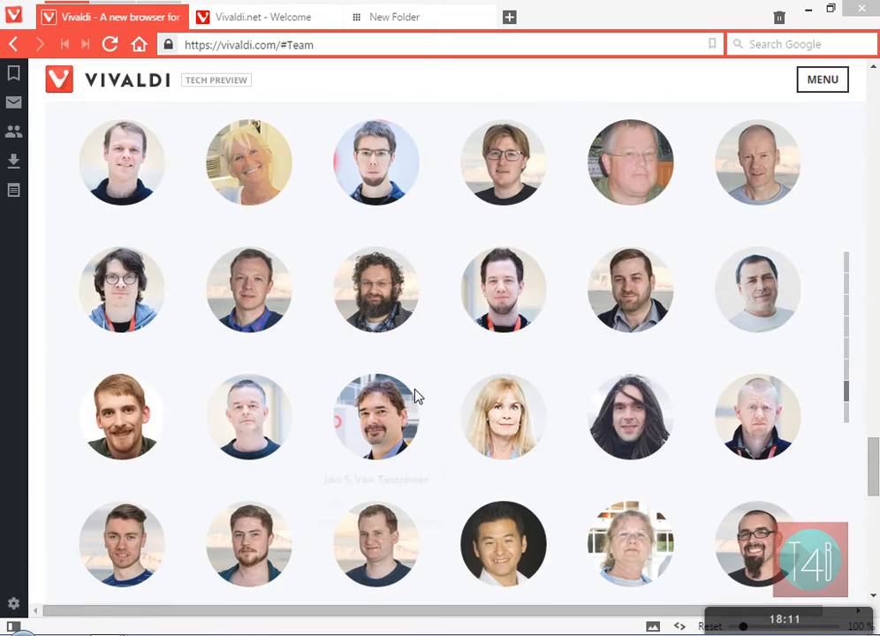
scroll("down", 3)
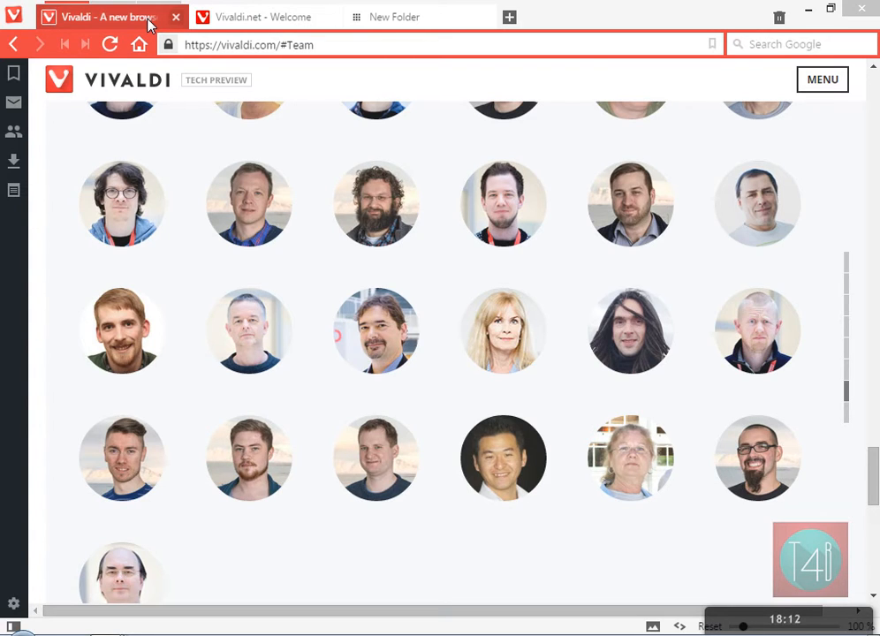
mouse_move(127, 28)
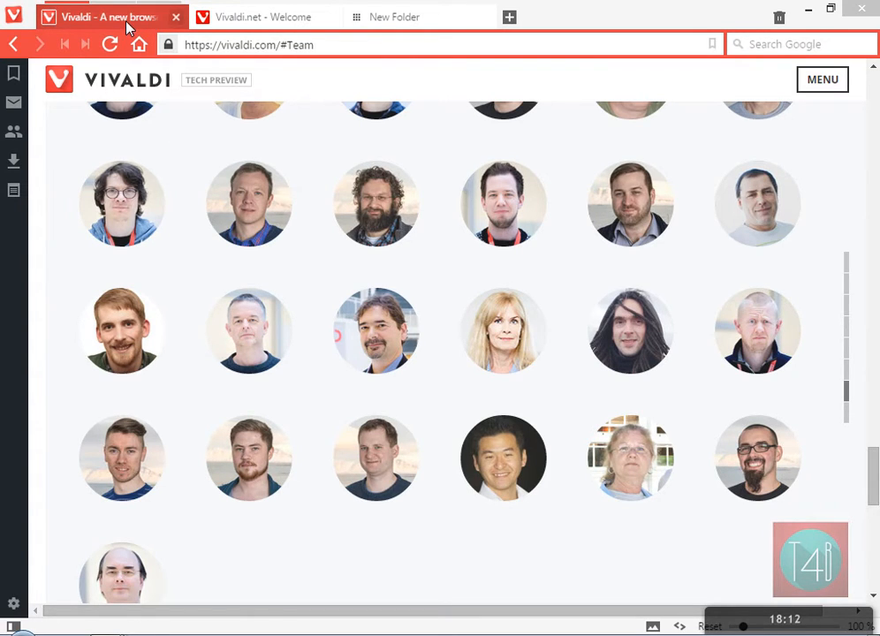
mouse_move(269, 113)
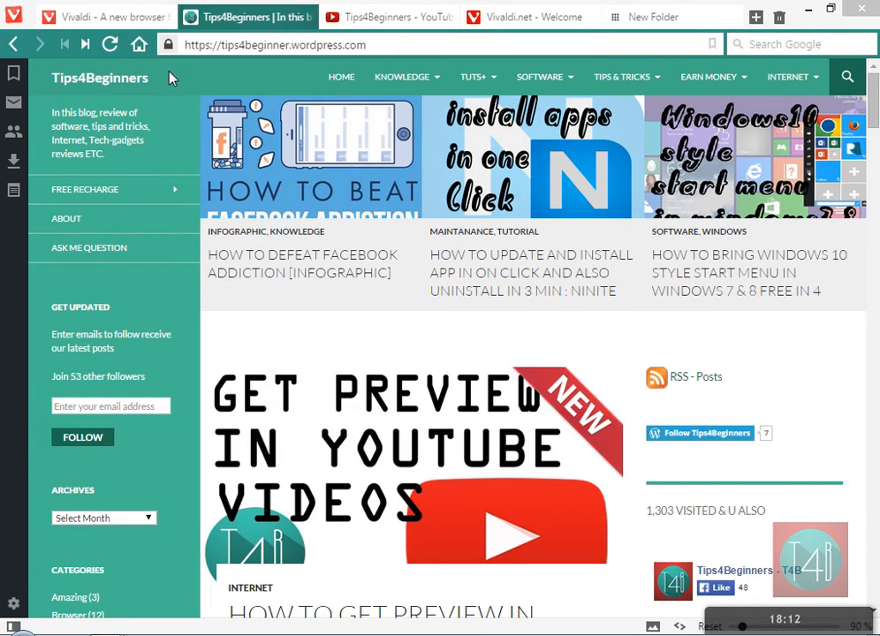
Step: Switch to the Tips4Beginners YouTube videos tab
left_click(388, 16)
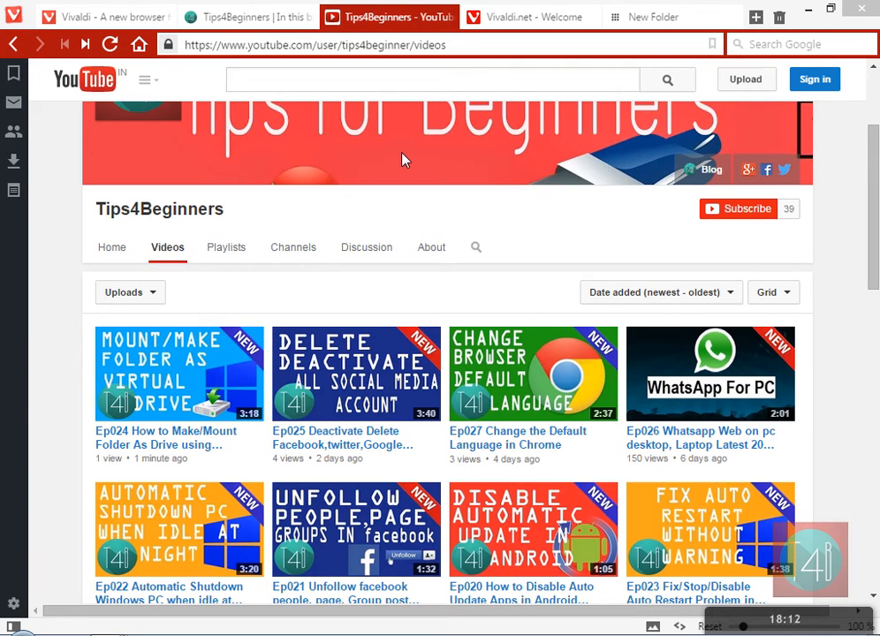
mouse_move(389, 156)
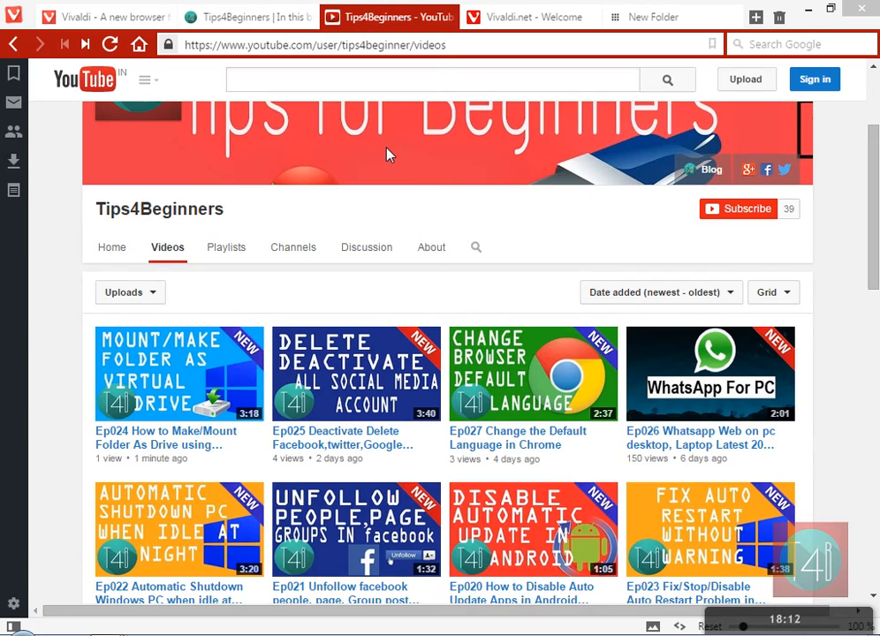